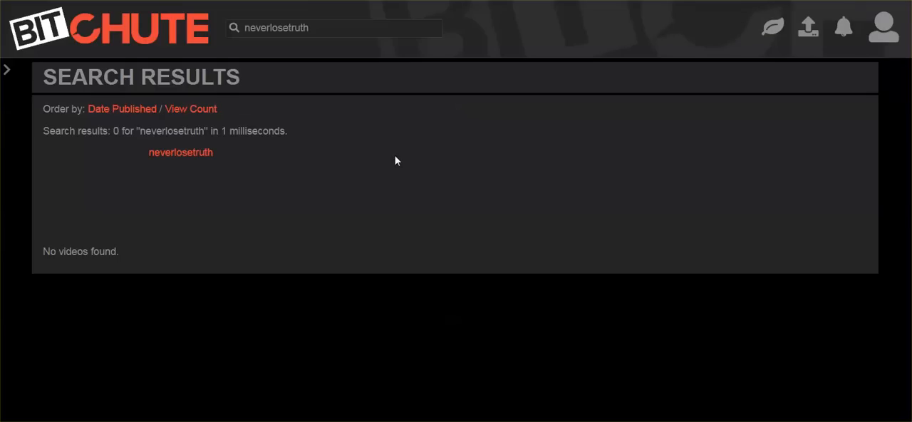
mouse_move(403, 180)
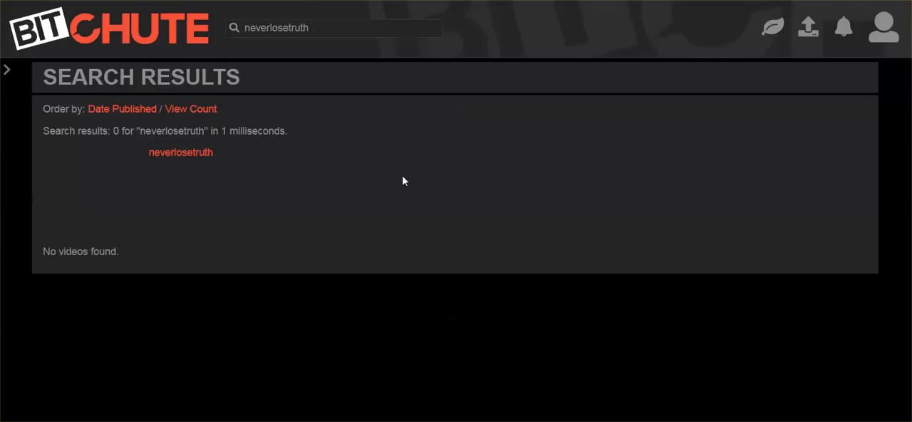
mouse_move(422, 189)
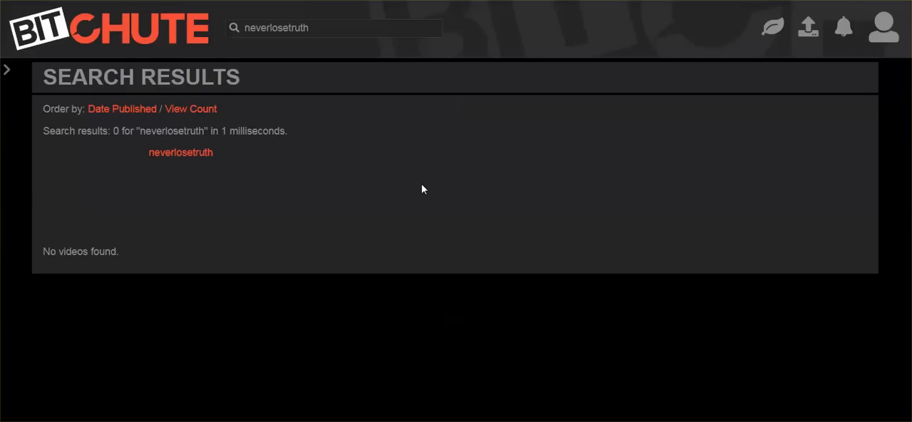
mouse_move(411, 195)
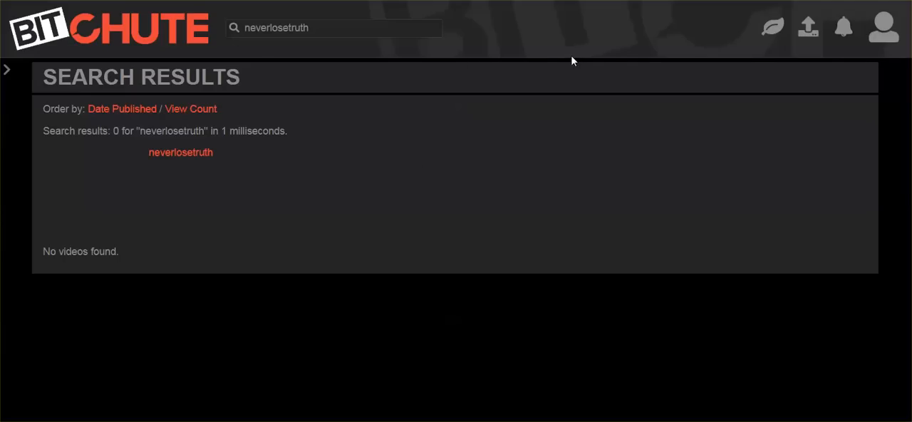
mouse_move(476, 137)
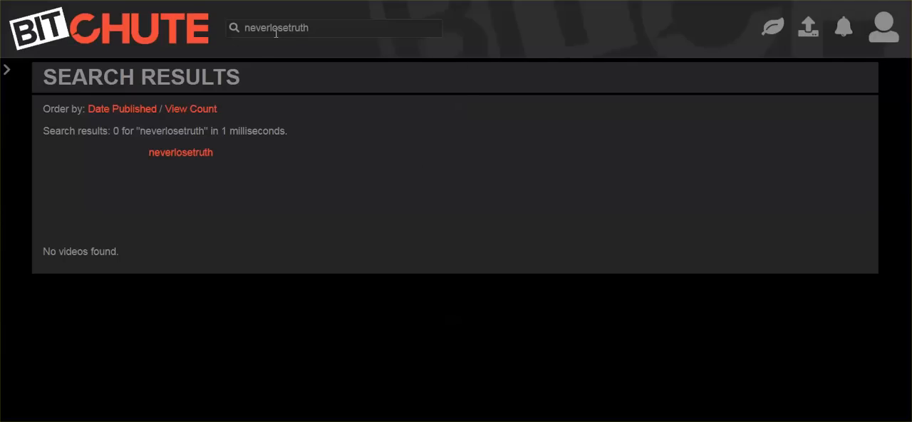
mouse_move(285, 20)
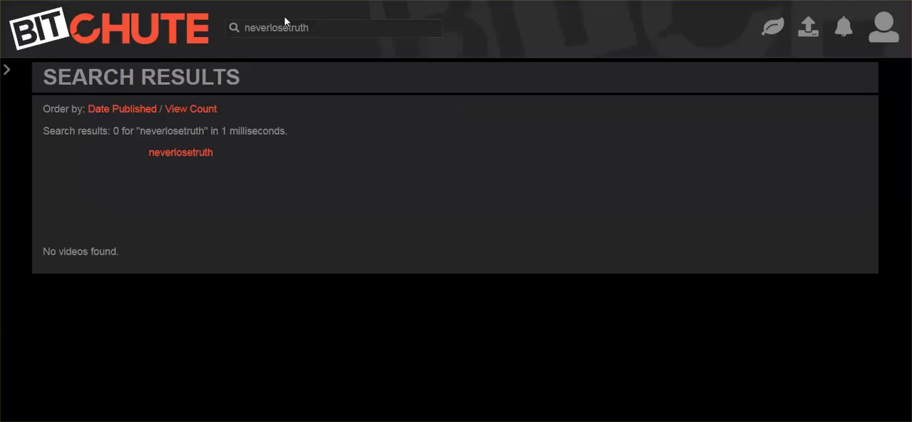
mouse_move(342, 97)
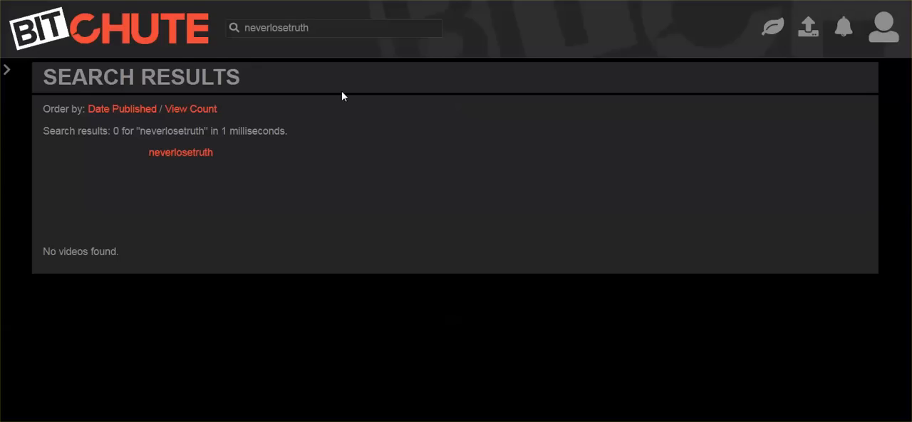
mouse_move(378, 137)
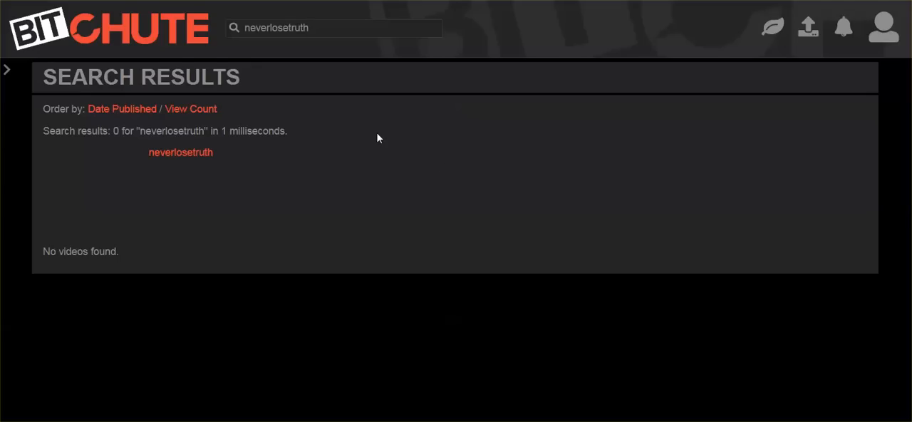
mouse_move(378, 138)
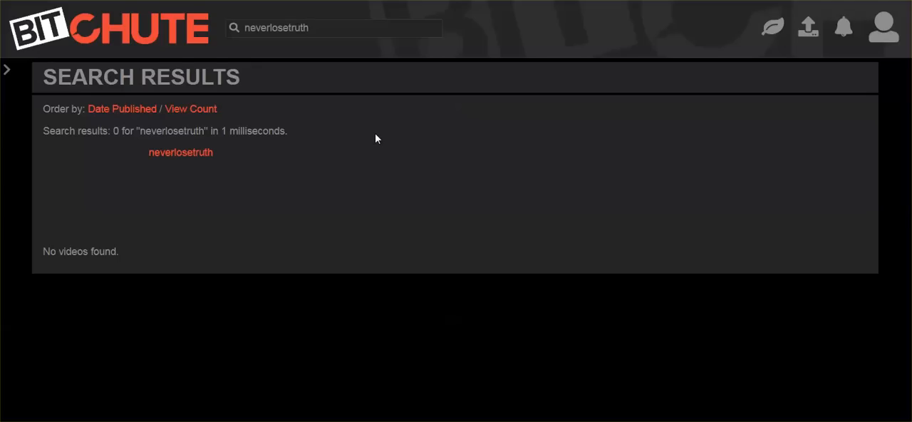
mouse_move(427, 149)
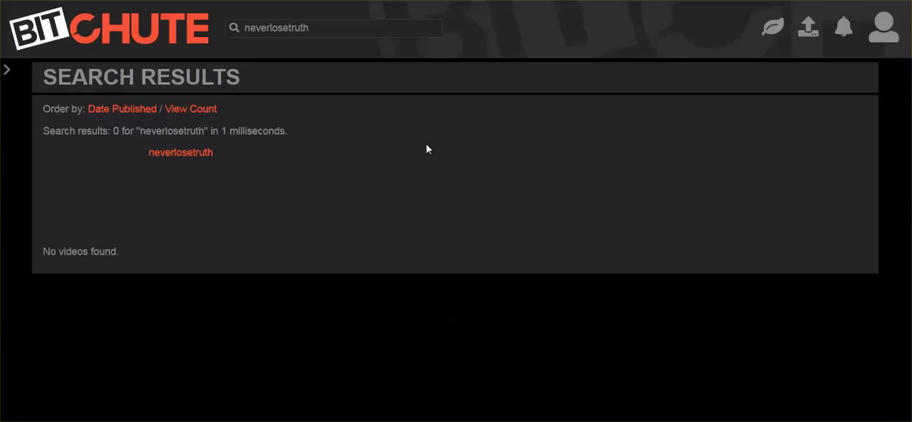
mouse_move(385, 163)
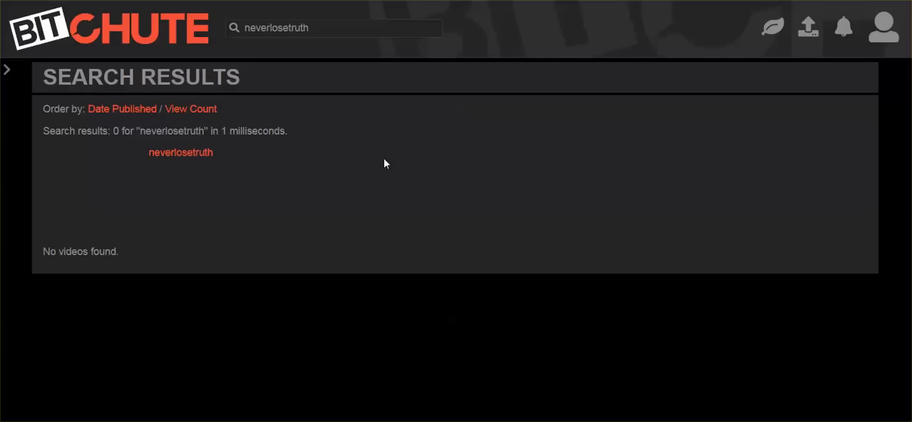
mouse_move(419, 138)
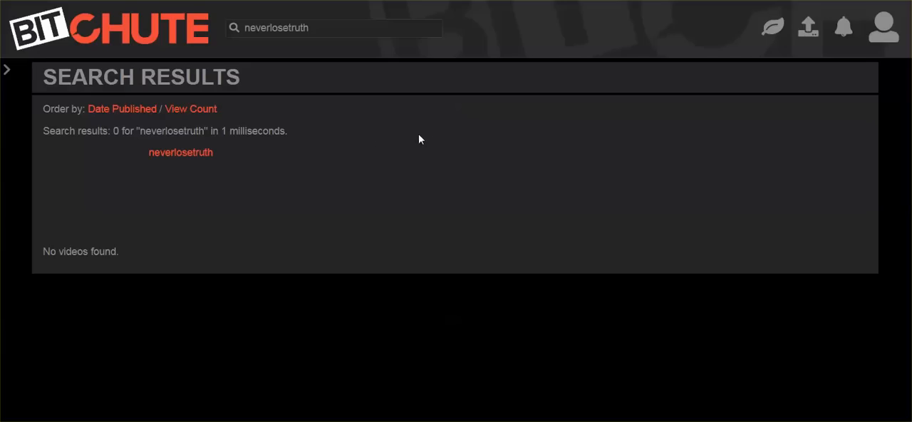
mouse_move(426, 145)
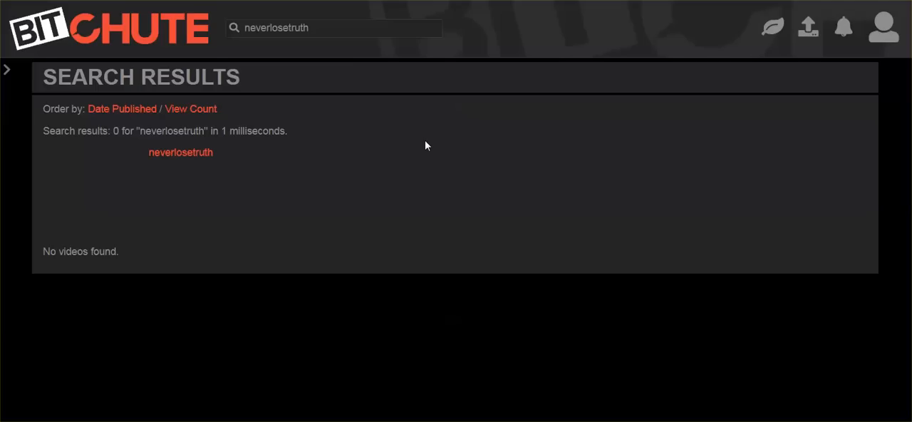
mouse_move(316, 147)
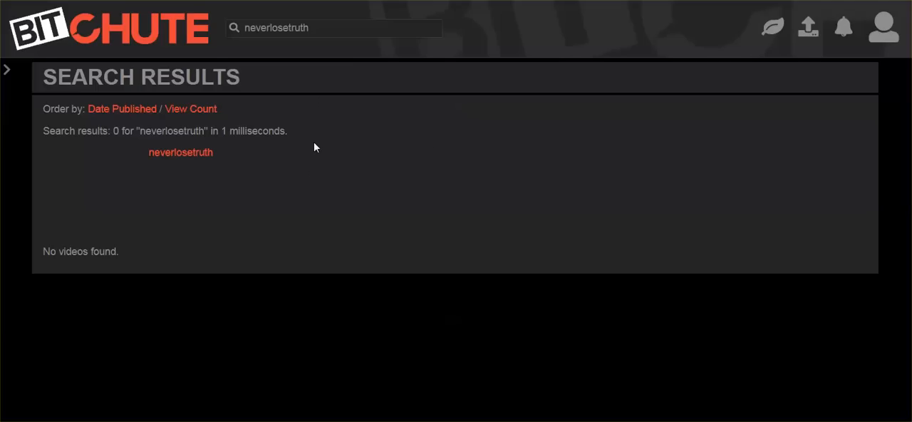
mouse_move(335, 136)
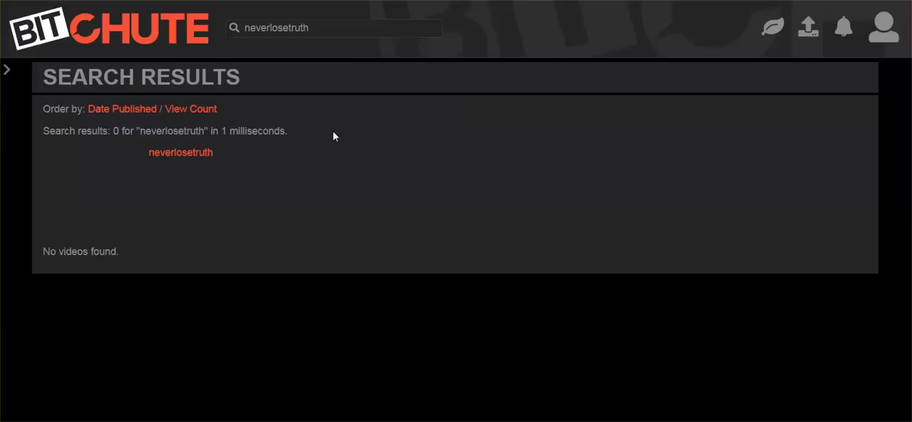
mouse_move(319, 152)
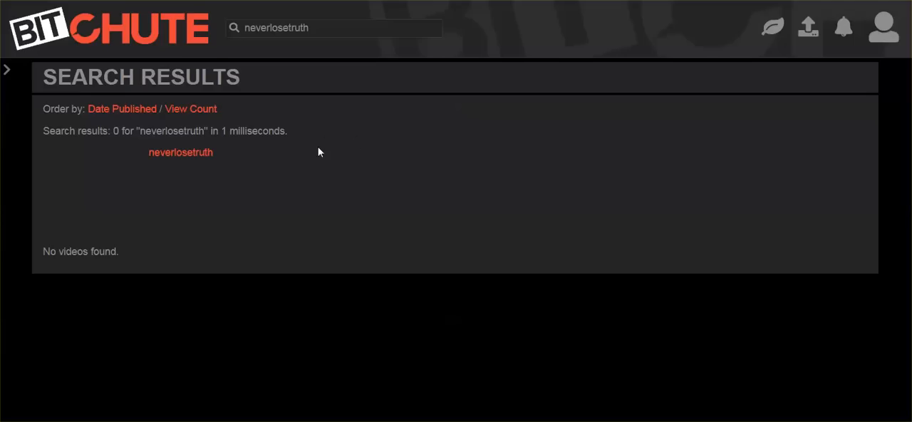
mouse_move(328, 163)
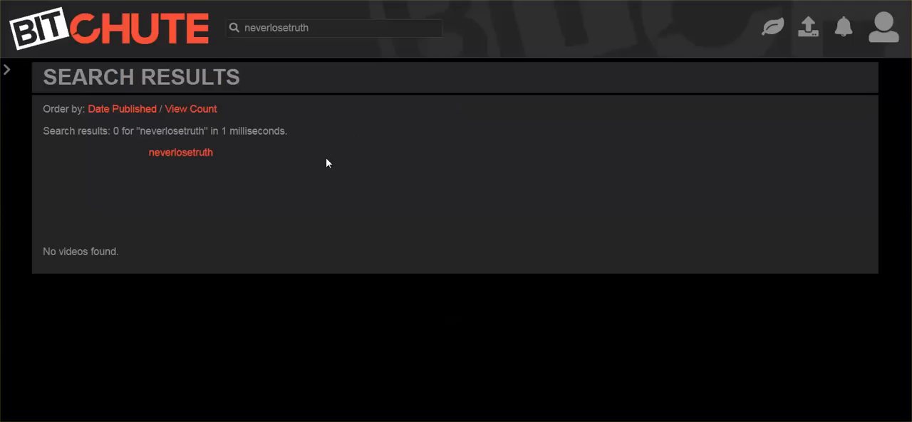
mouse_move(290, 182)
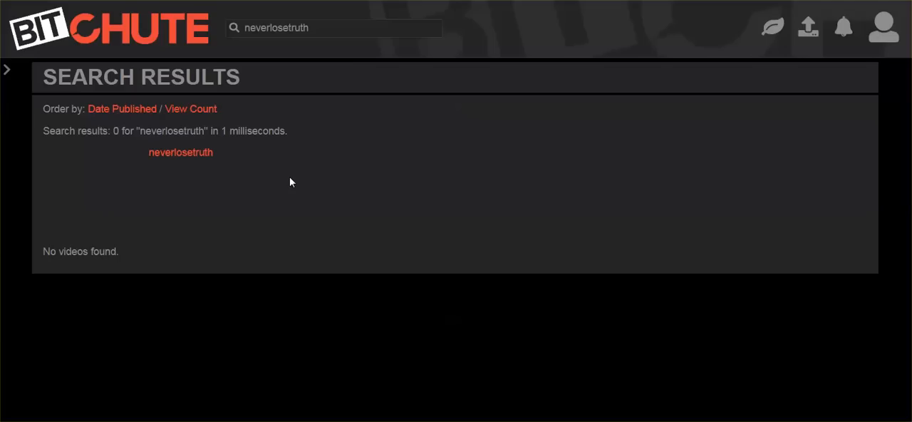
mouse_move(305, 161)
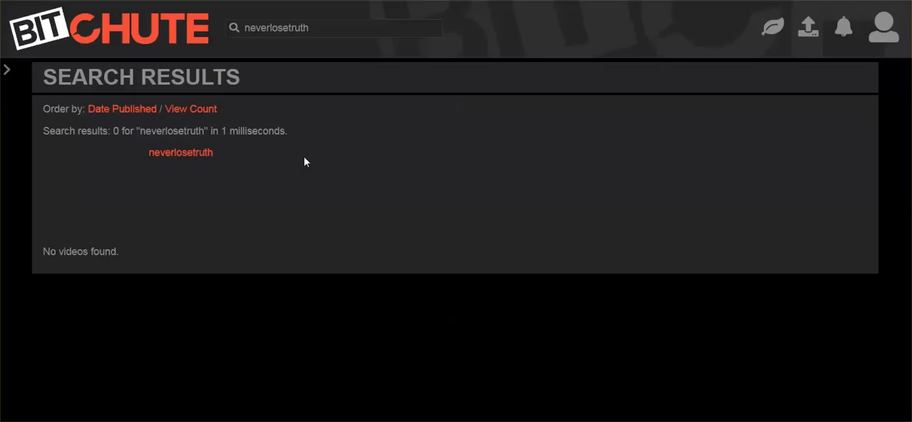
mouse_move(277, 191)
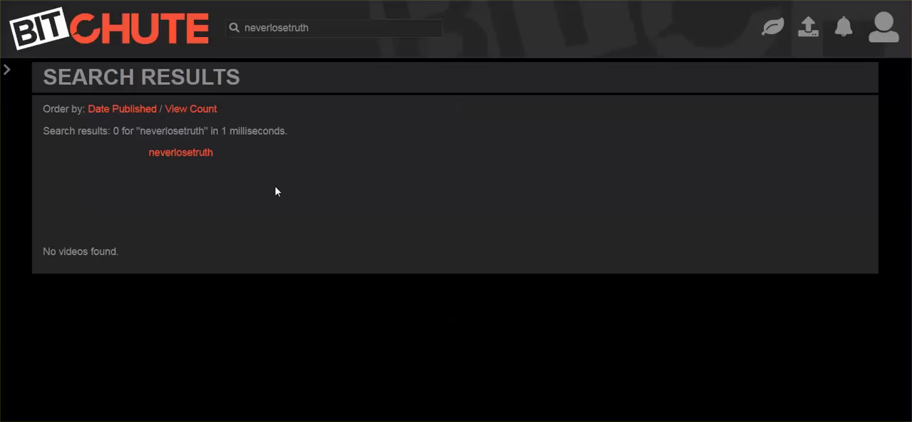
mouse_move(300, 158)
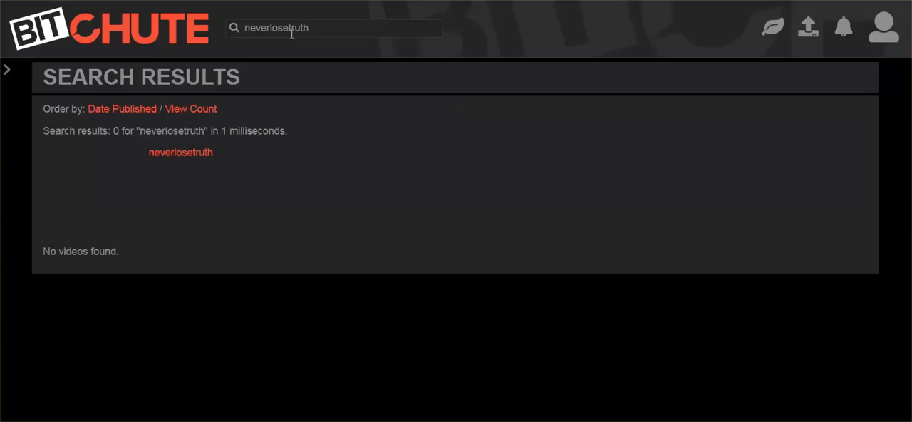
mouse_move(343, 126)
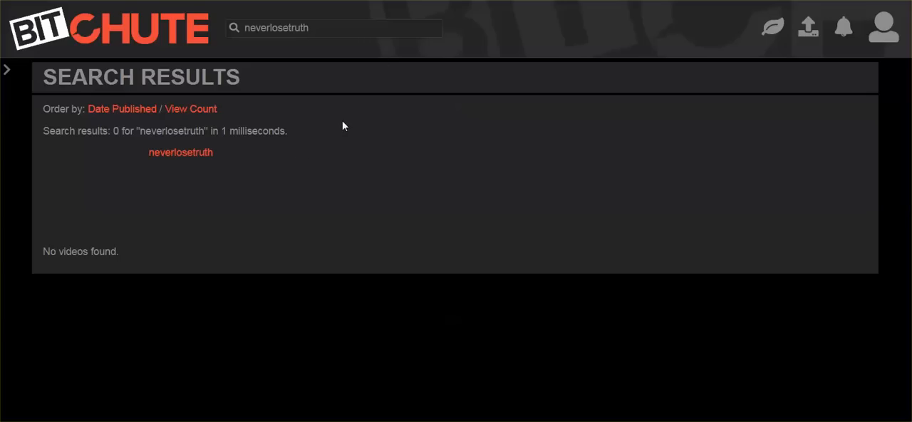
mouse_move(350, 132)
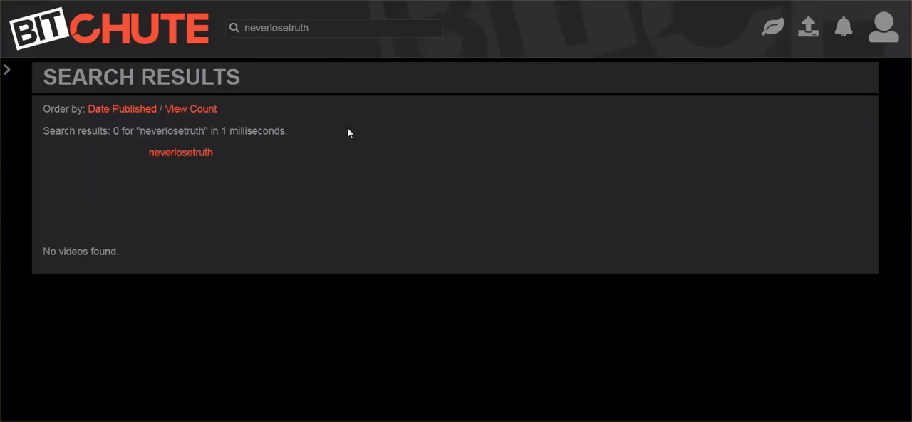
mouse_move(336, 144)
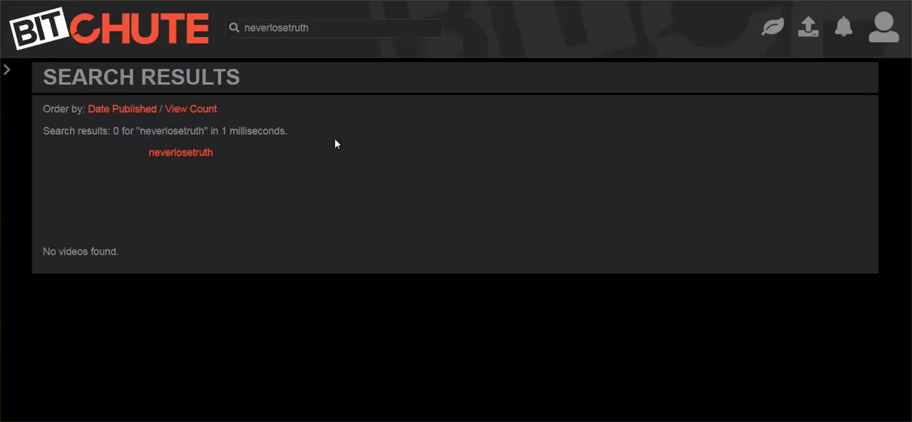
mouse_move(330, 141)
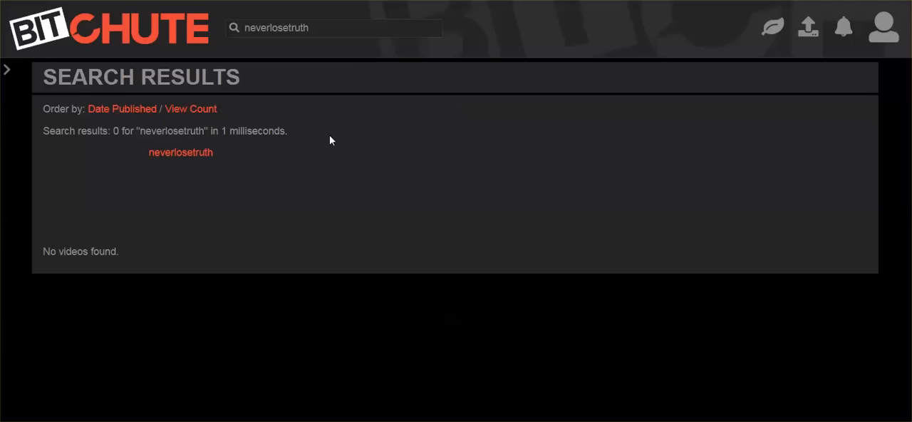
mouse_move(329, 148)
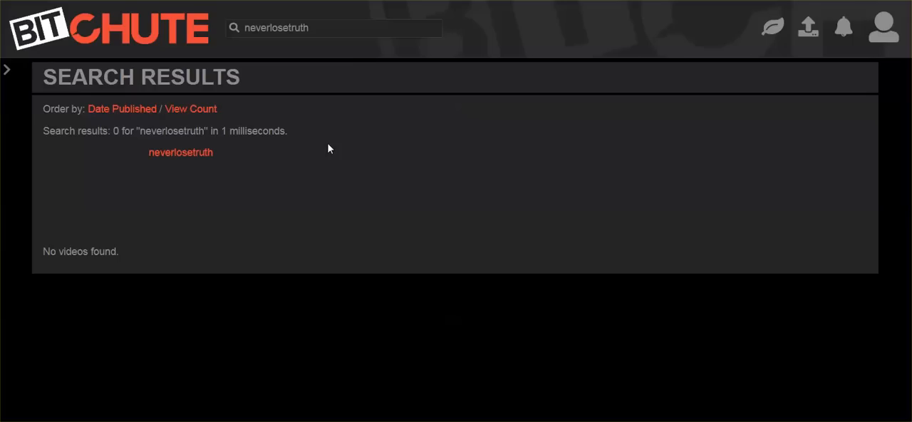
mouse_move(341, 104)
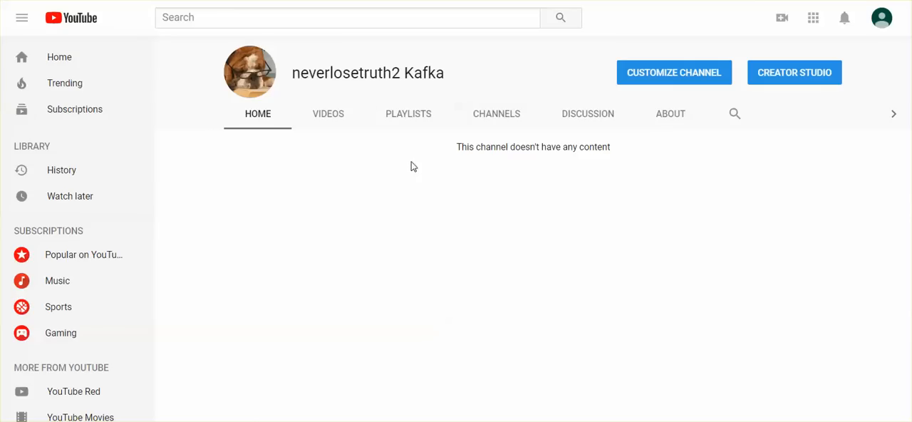
mouse_move(437, 187)
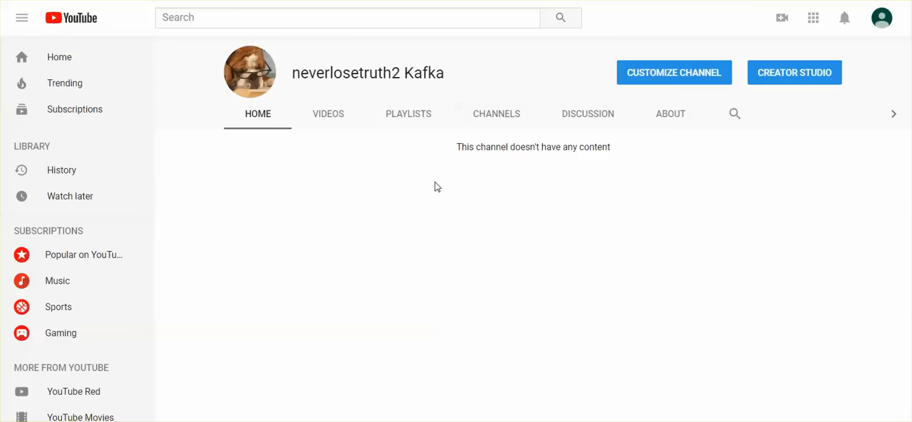
mouse_move(424, 186)
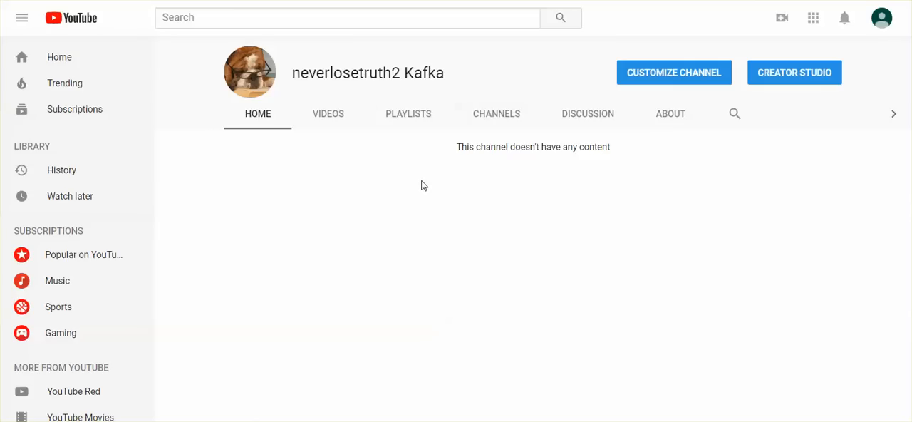
mouse_move(418, 188)
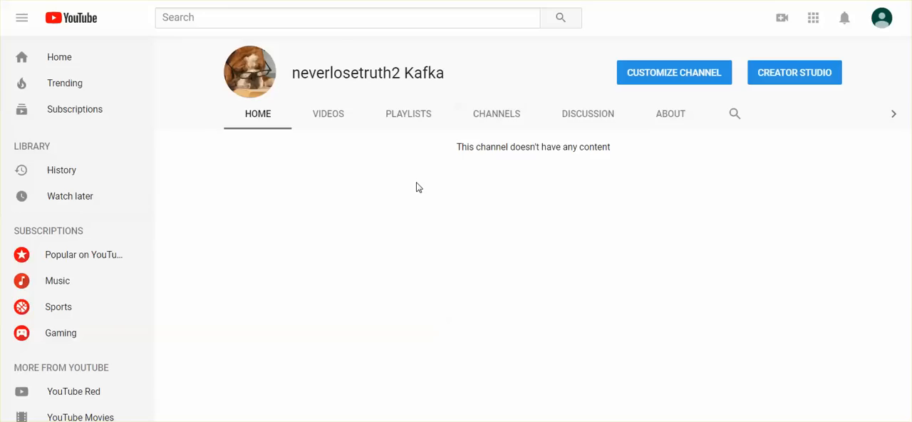
mouse_move(390, 212)
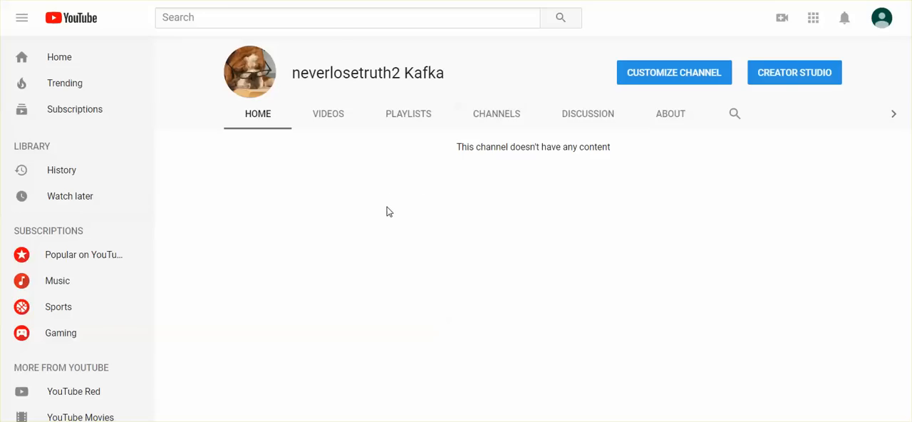
mouse_move(390, 215)
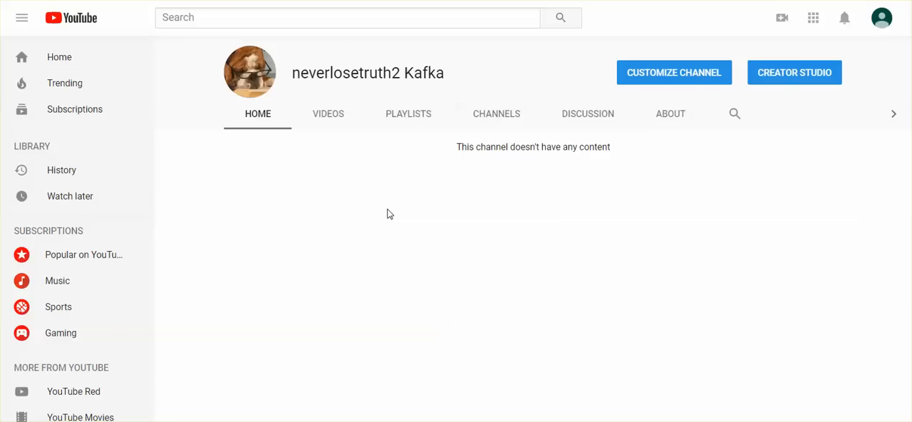
mouse_move(364, 153)
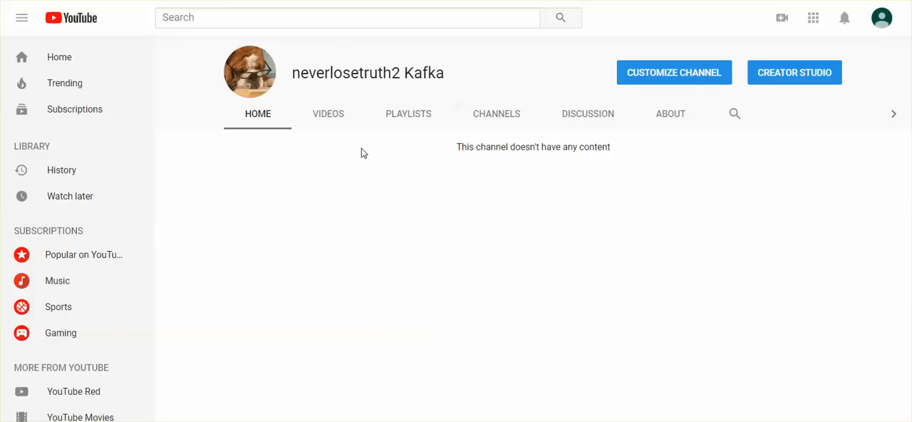
mouse_move(836, 108)
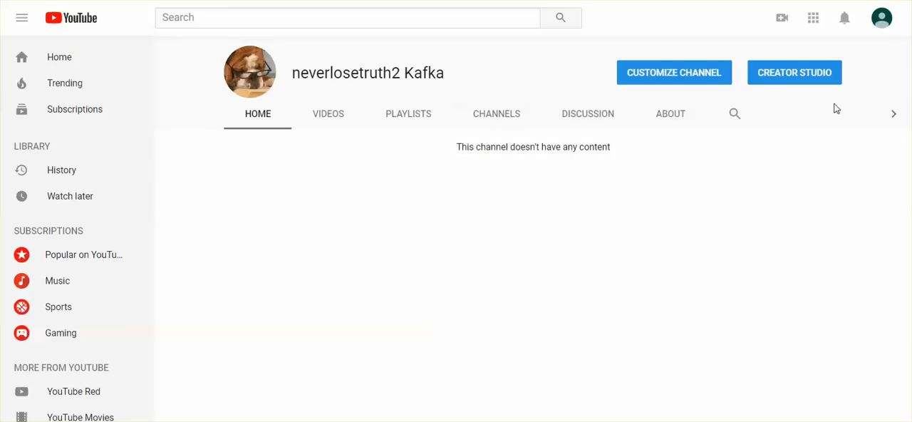
mouse_move(402, 216)
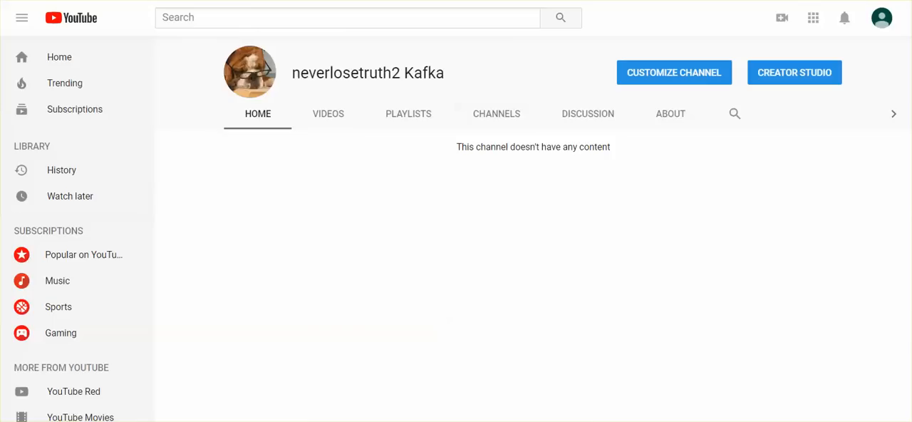
Activate the YouTube search field on the empty backup channel page
left_click(347, 17)
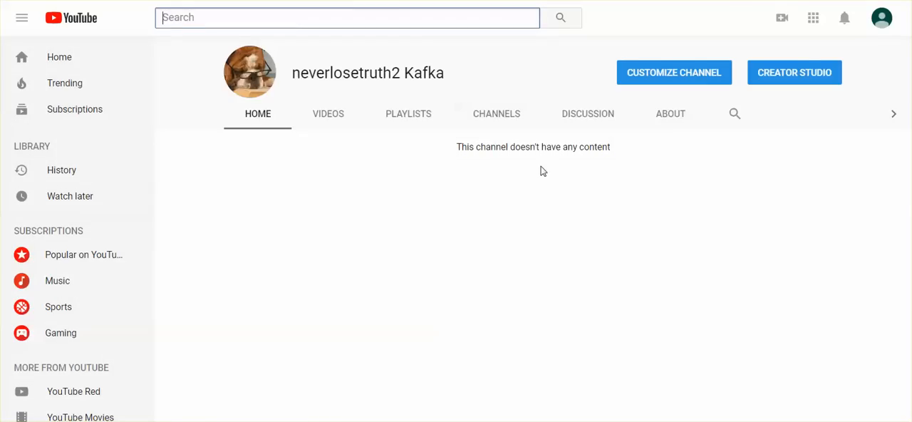
mouse_move(408, 114)
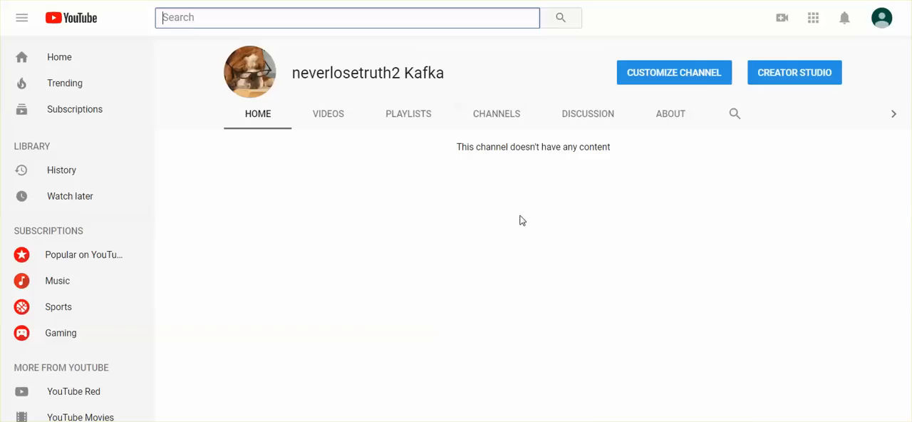
mouse_move(428, 203)
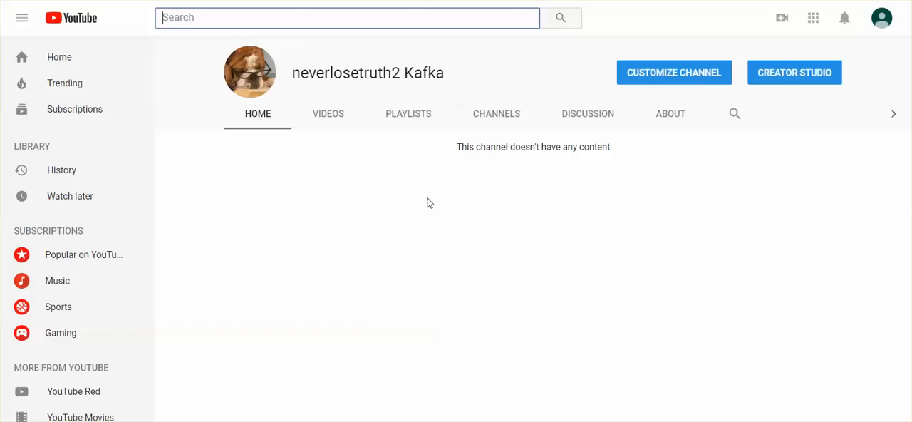
mouse_move(425, 198)
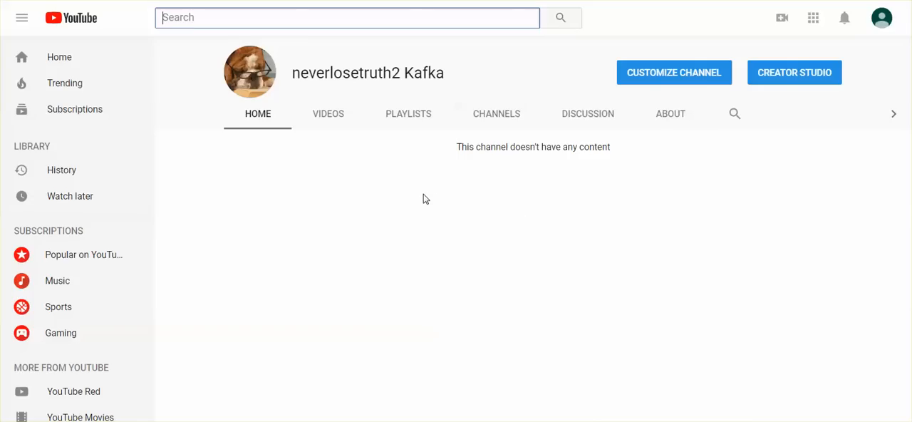
mouse_move(371, 199)
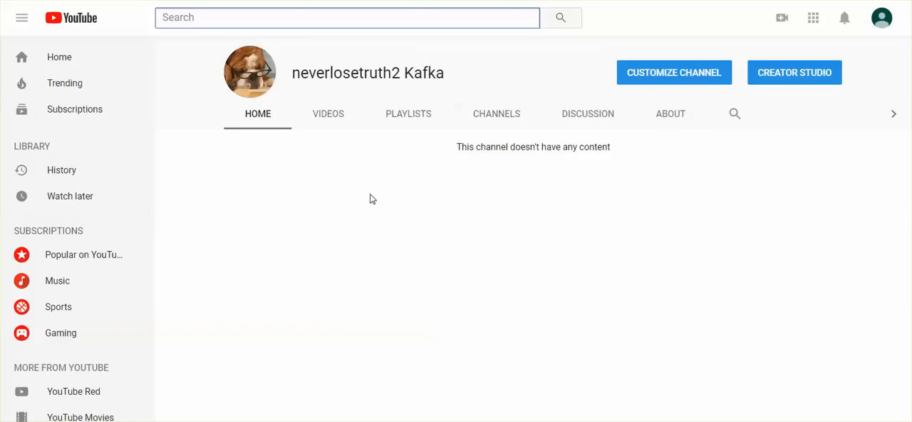
mouse_move(379, 208)
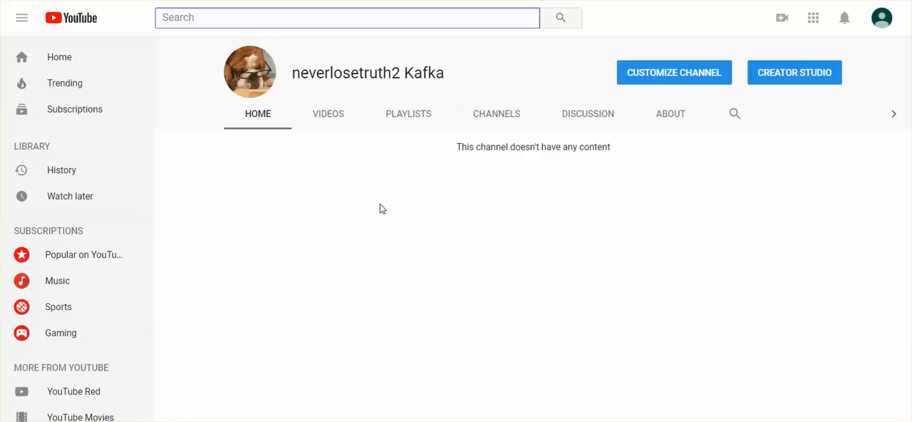
mouse_move(377, 207)
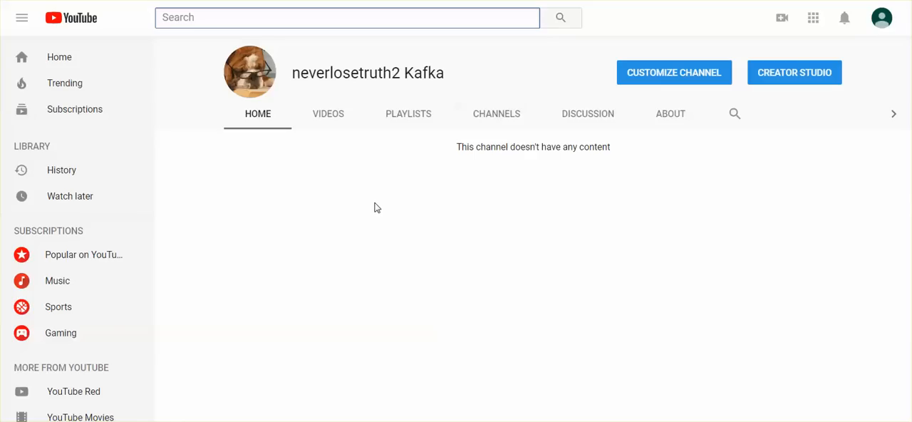